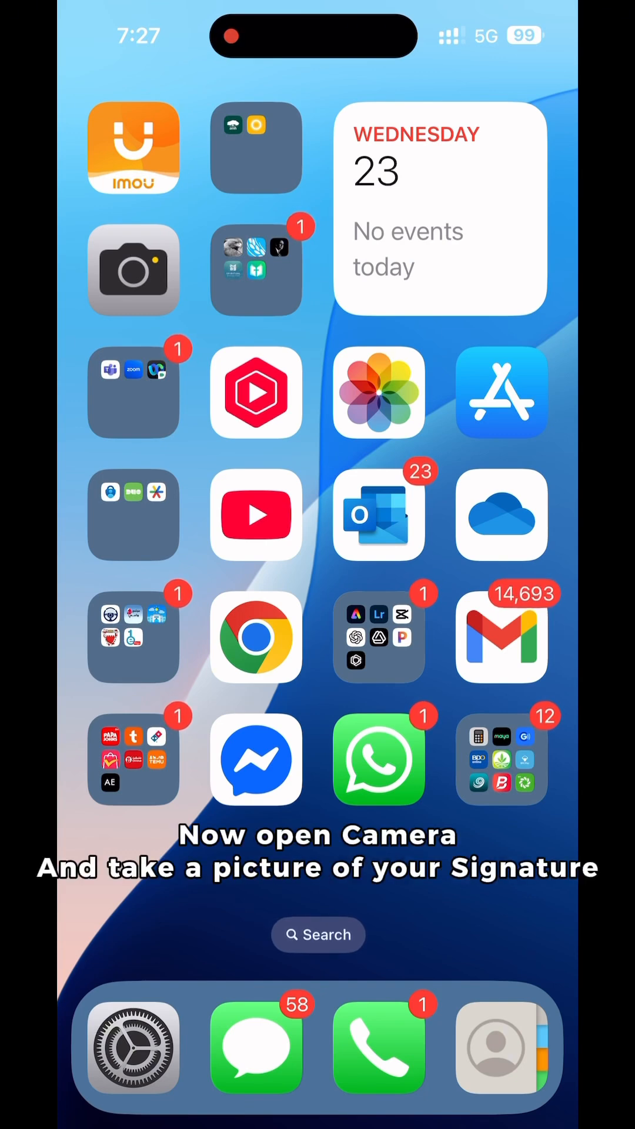
Photograph the handwritten signature on paper with the Camera and return to the home screen
click(133, 270)
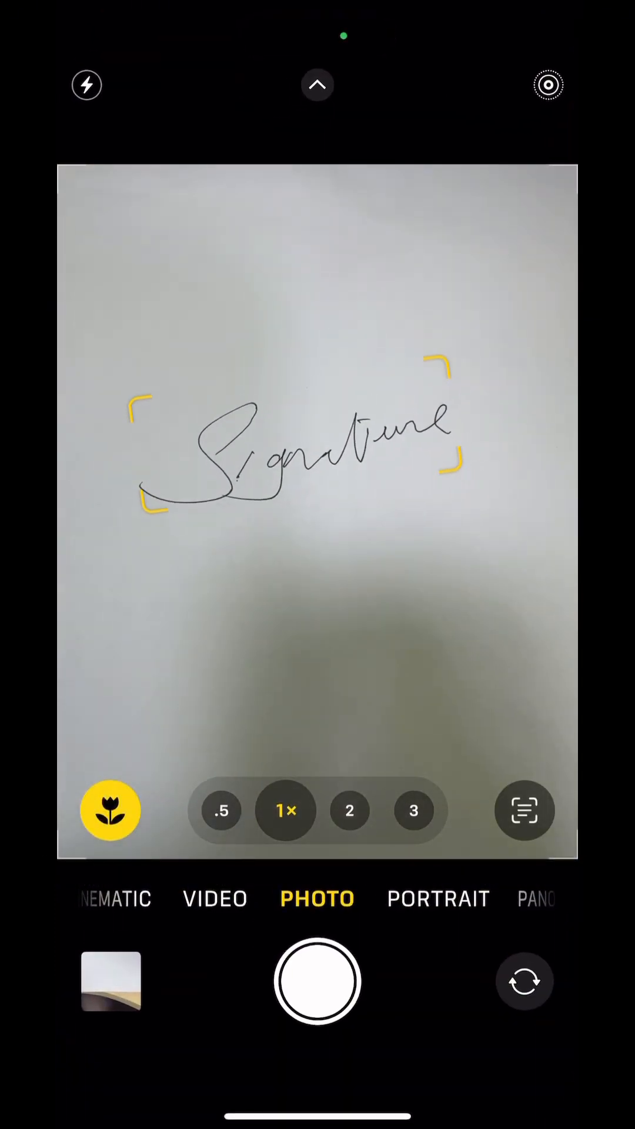
click(316, 981)
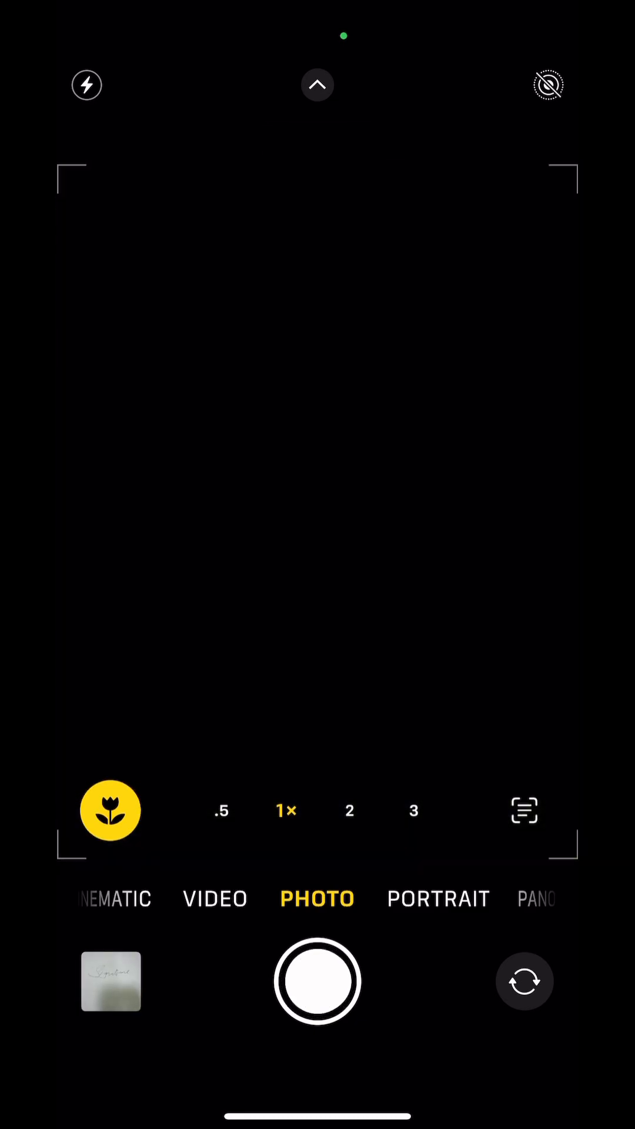
key(home)
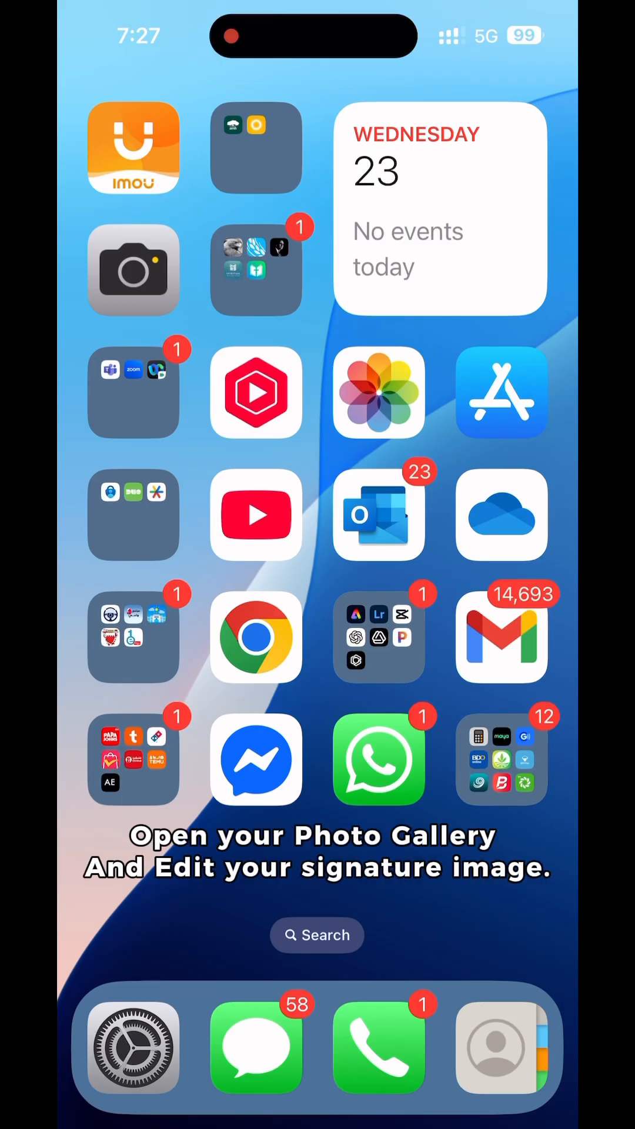
In Photos, crop the signature photo tight around the signature and return to light adjustments
click(378, 393)
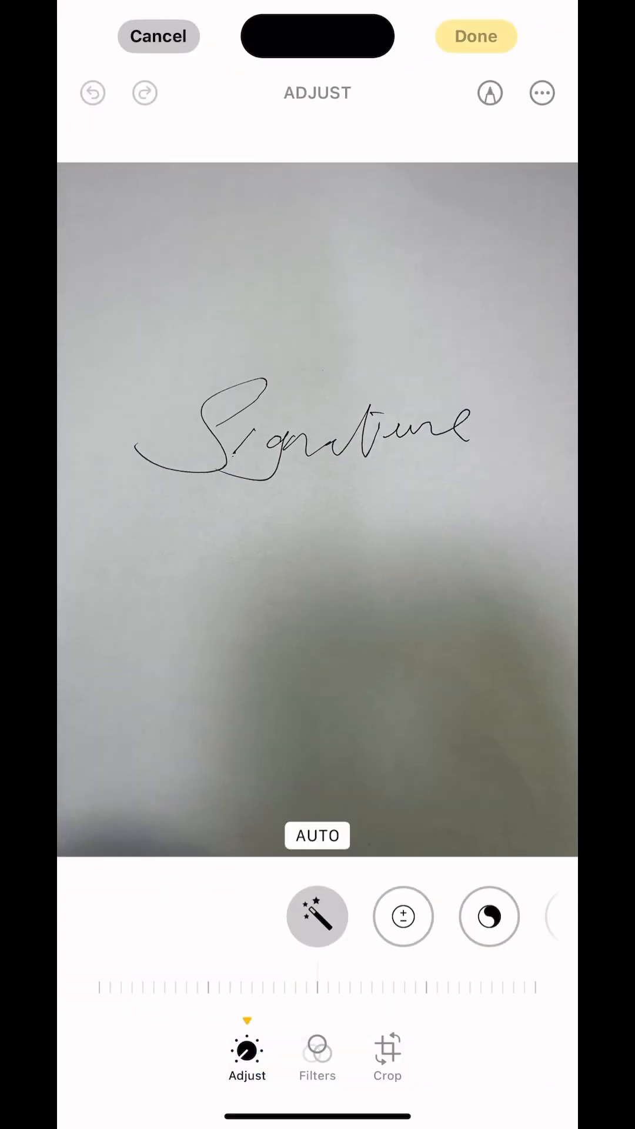
click(387, 1058)
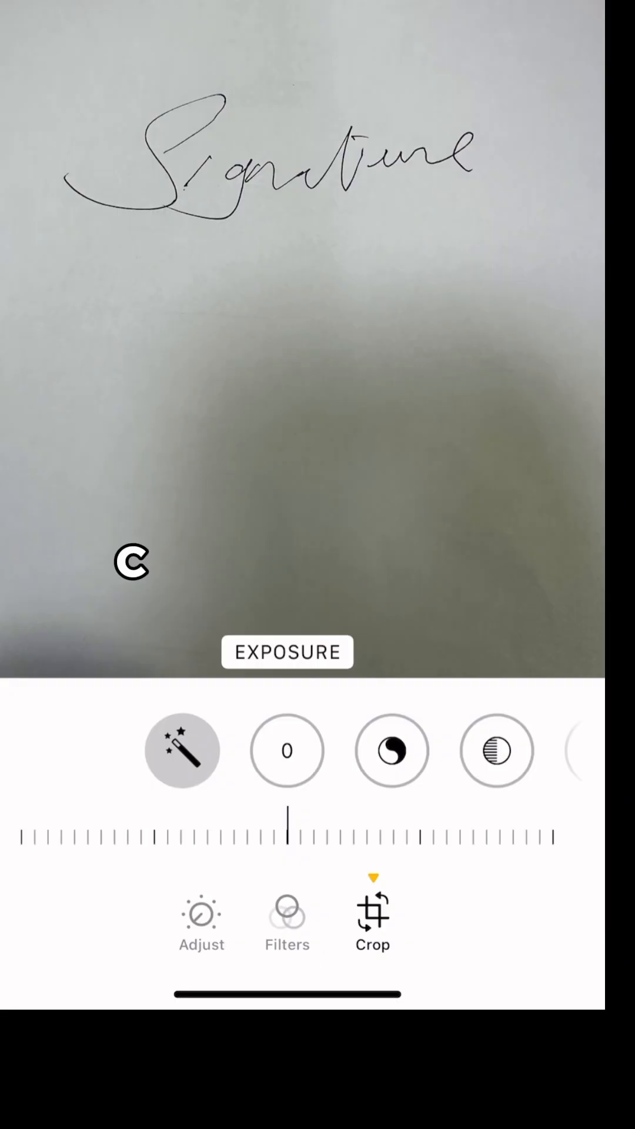
click(373, 919)
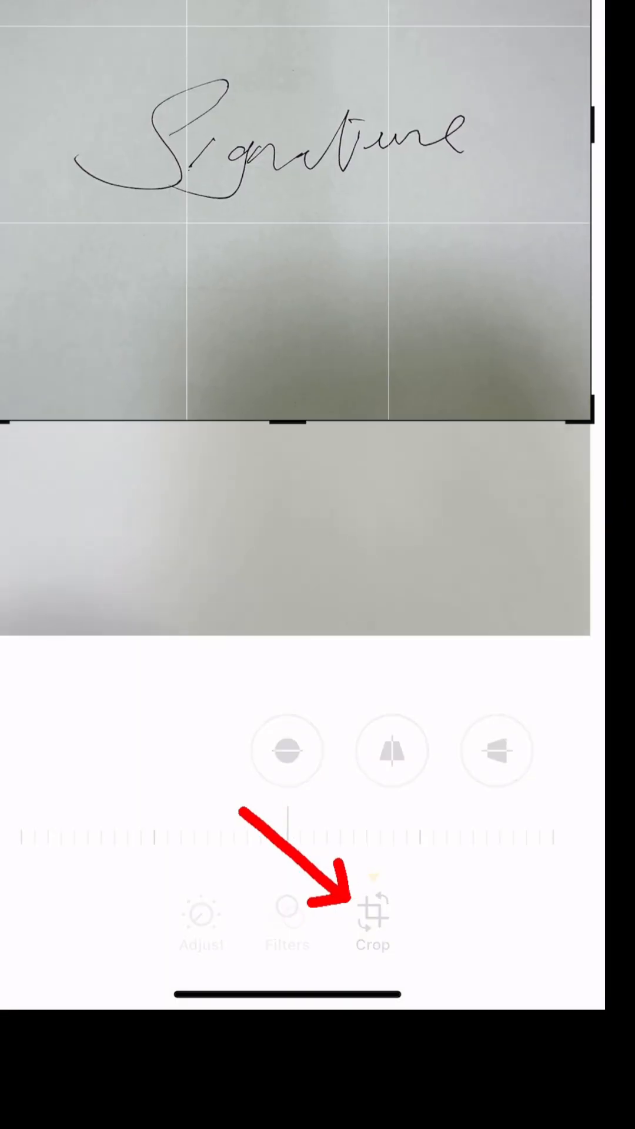
click(201, 923)
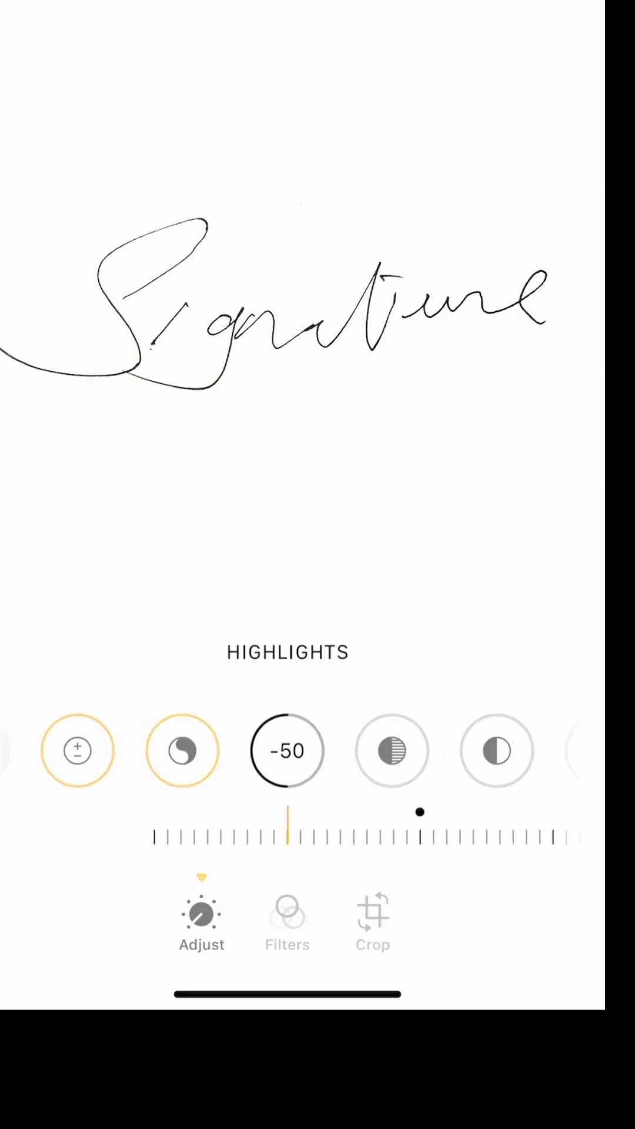
Raise exposure and brightness and lower Highlights to -50 so the paper turns white
scroll(left, 3)
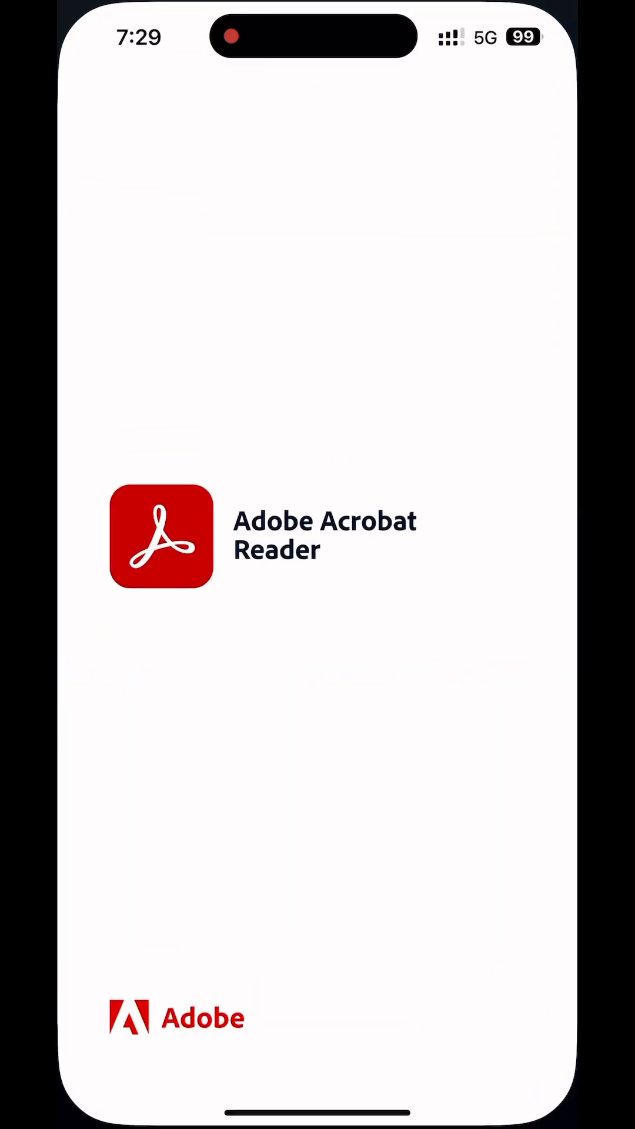
In Acrobat Reader, load the sample PDF, dismiss the rating prompt and start Fill & Sign
click(161, 537)
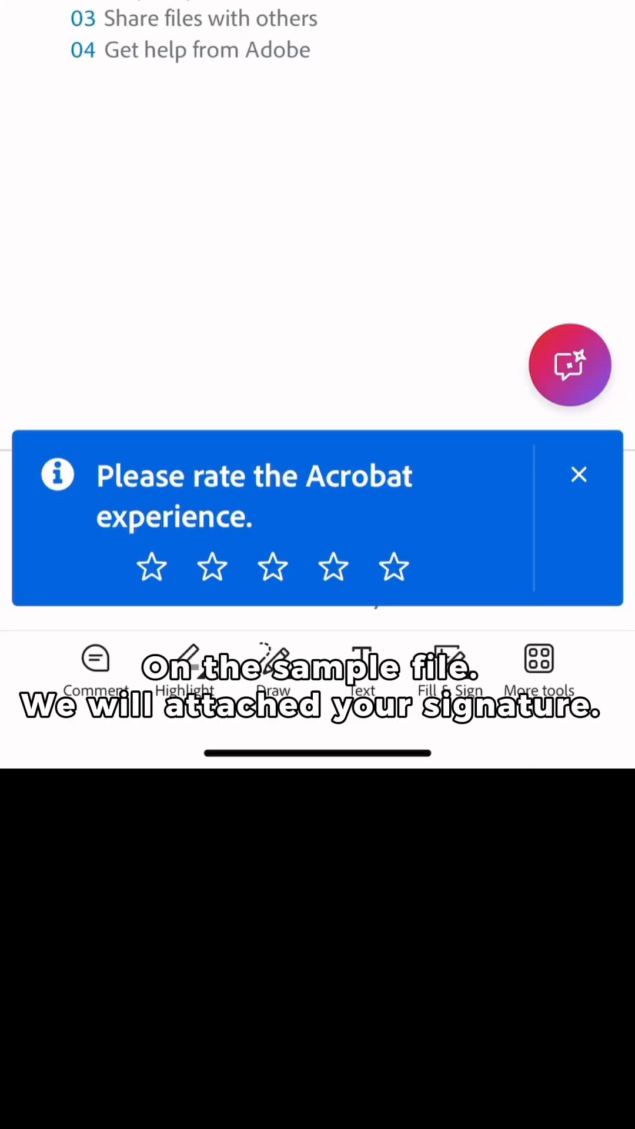
click(579, 474)
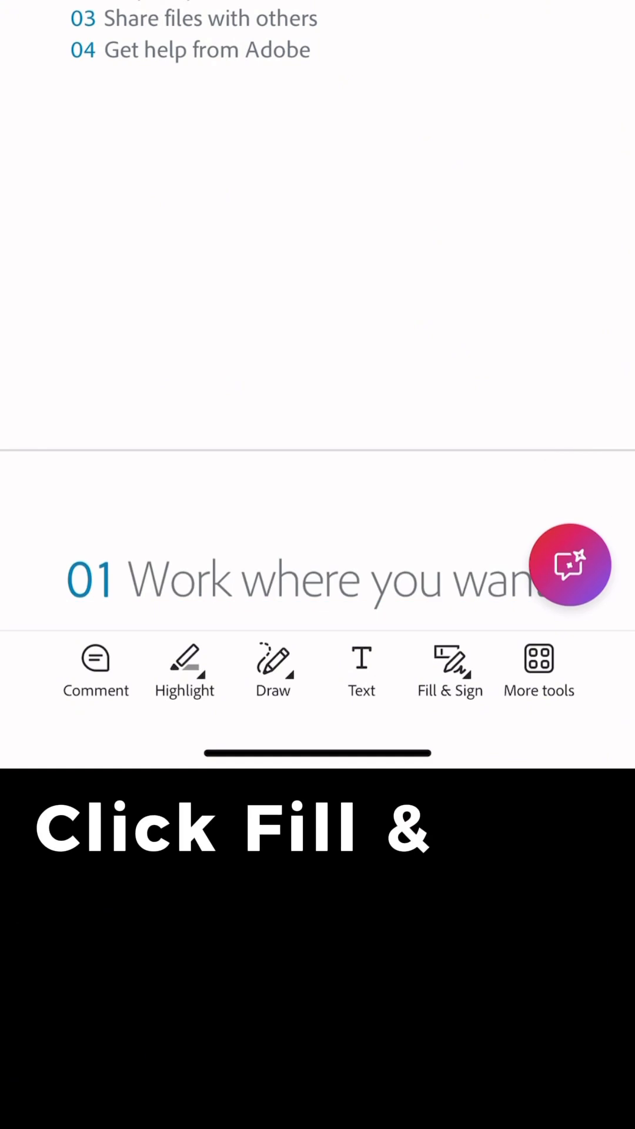
click(450, 666)
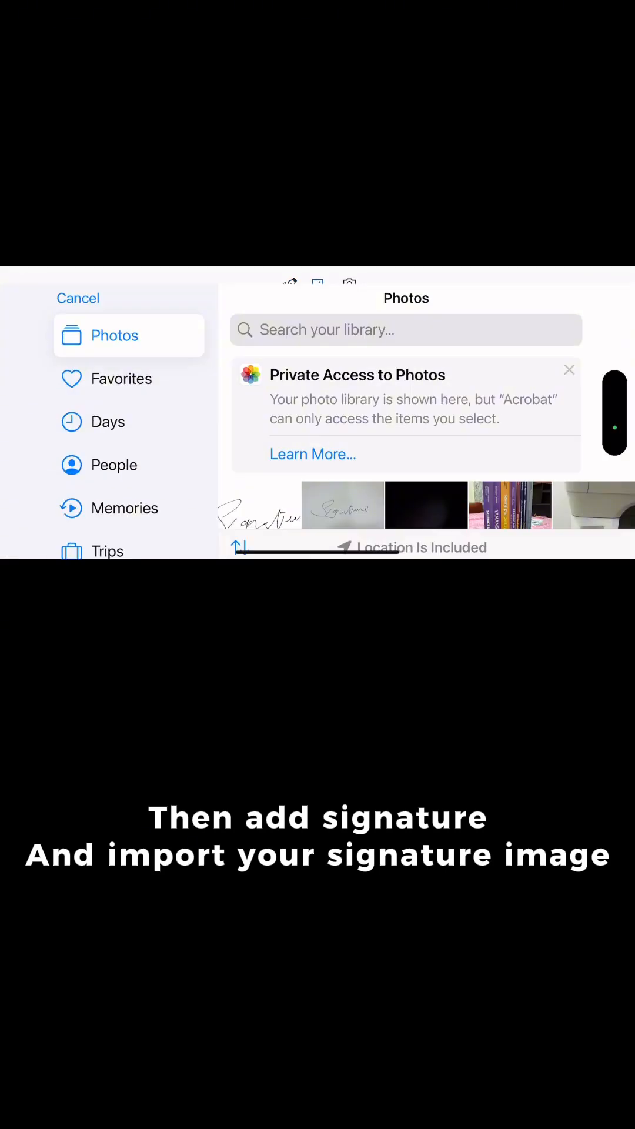
Import the edited signature photo as an image signature and save it to the device
click(342, 504)
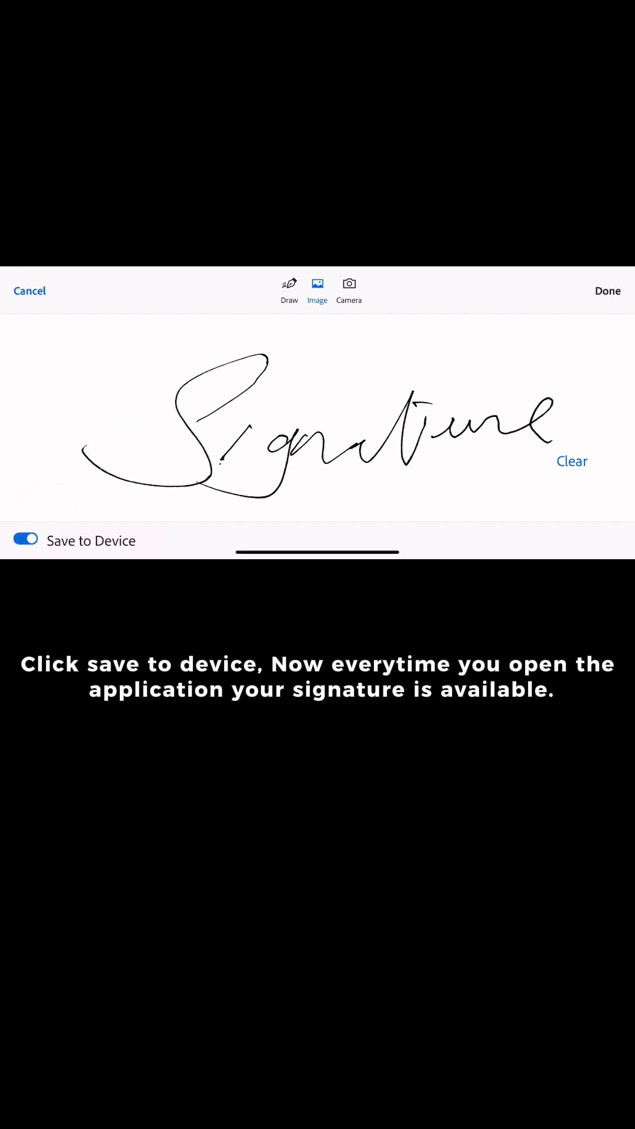
click(607, 290)
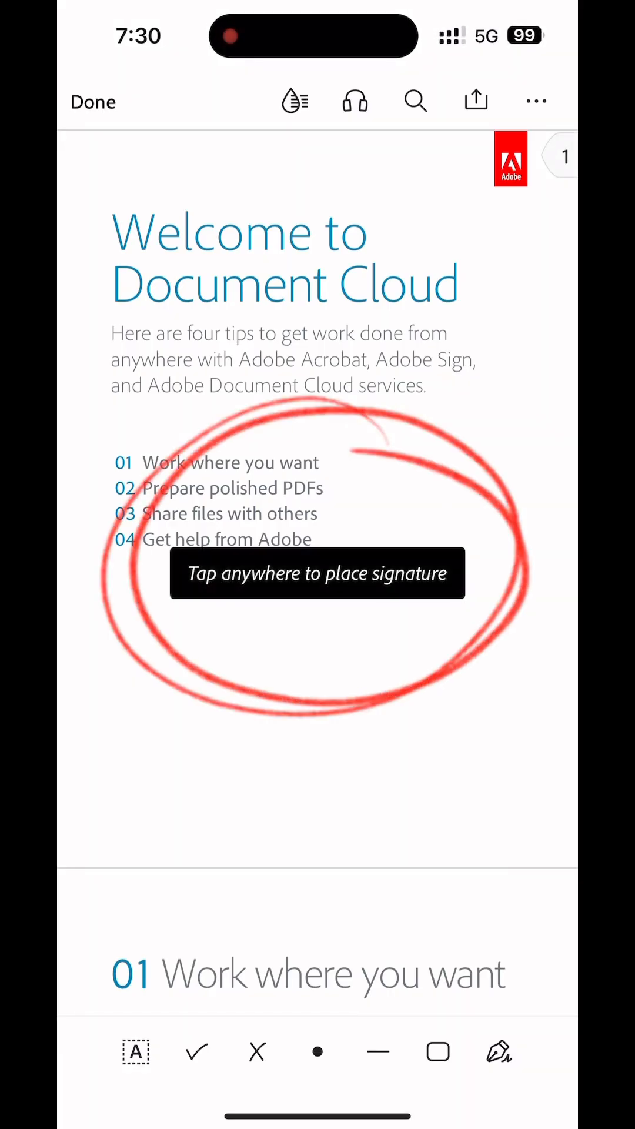